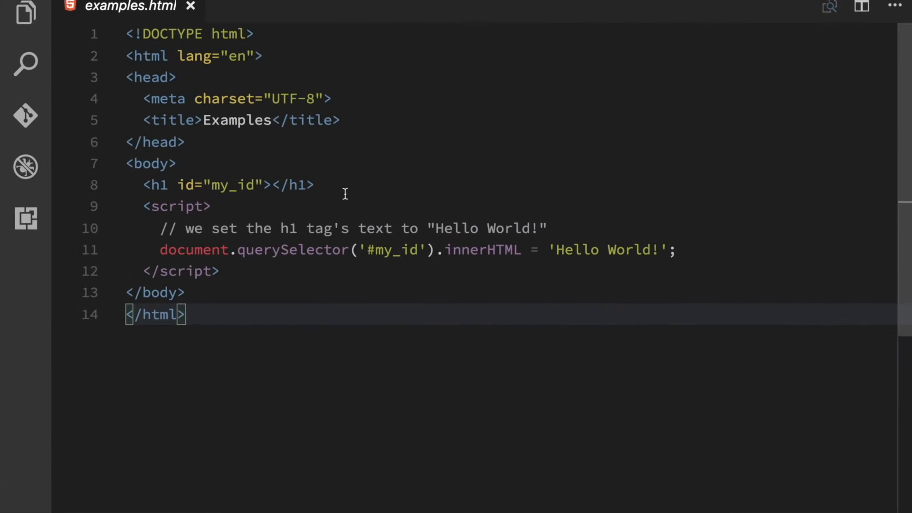
mouse_move(382, 344)
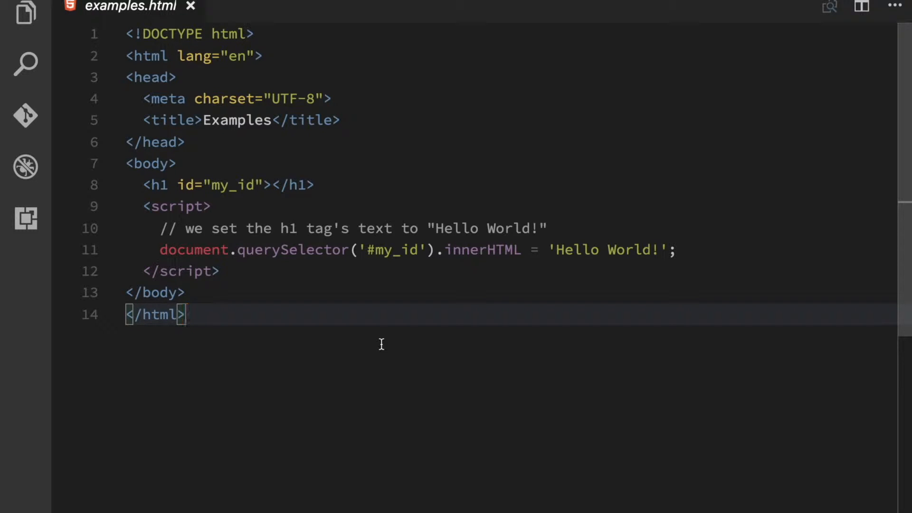
- In DevTools Elements, highlight the inline script's document, querySelector, my_id selector and innerHTML
left_click(268, 205)
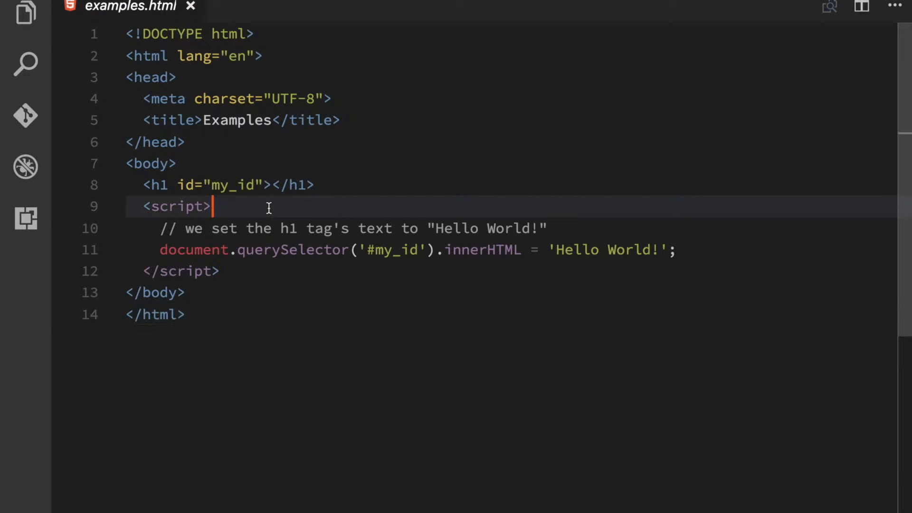
double_click(178, 206)
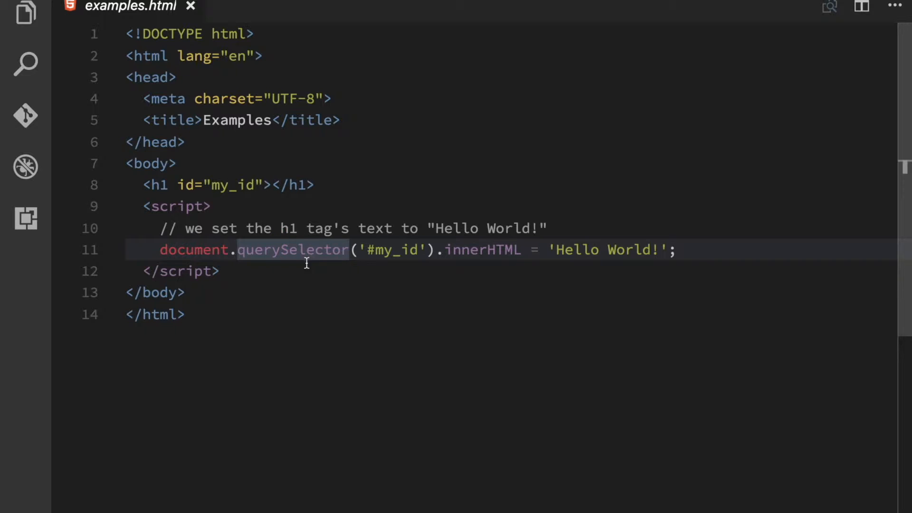
double_click(194, 249)
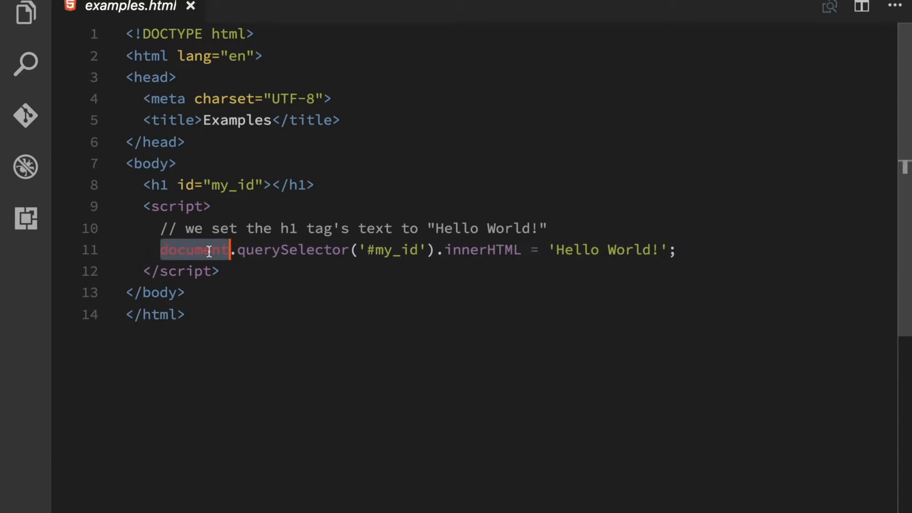
double_click(293, 250)
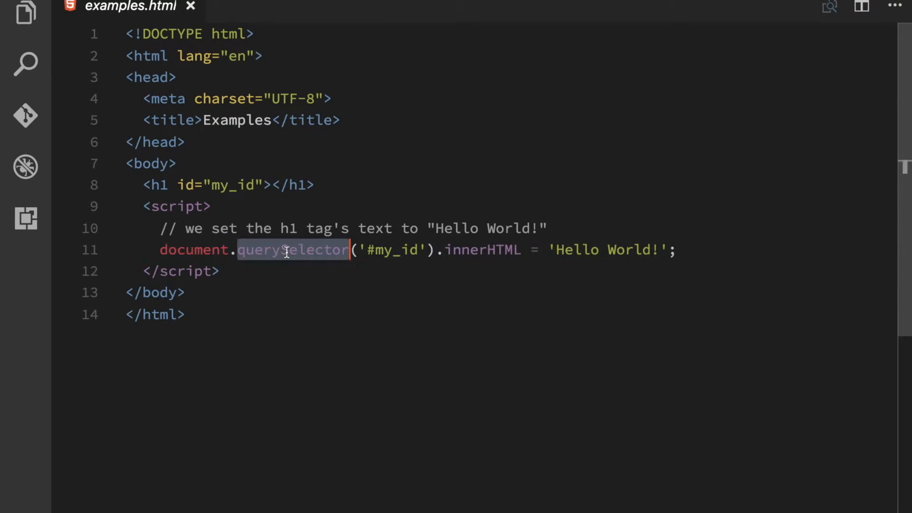
left_click(395, 249)
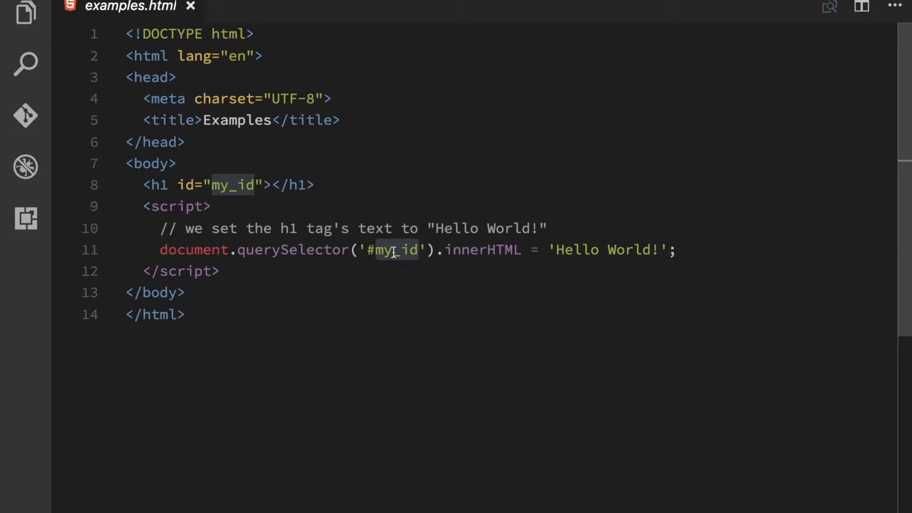
double_click(483, 249)
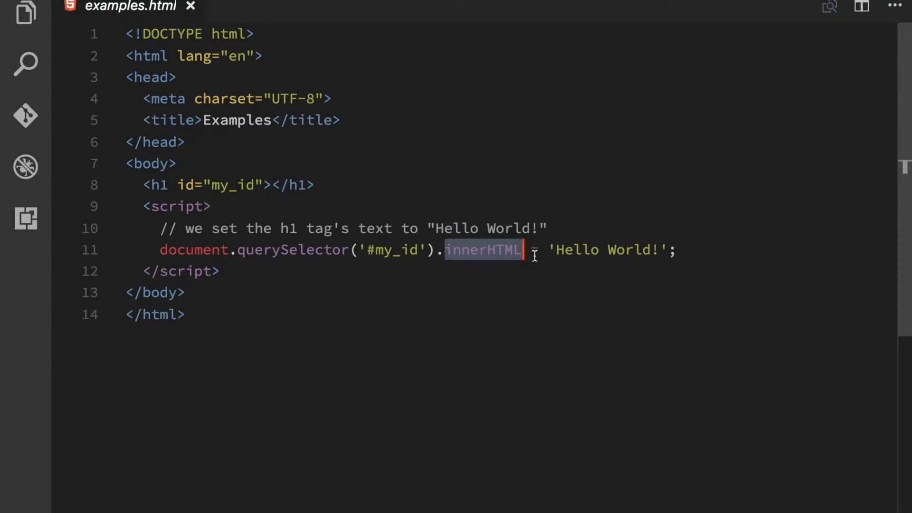
mouse_move(482, 250)
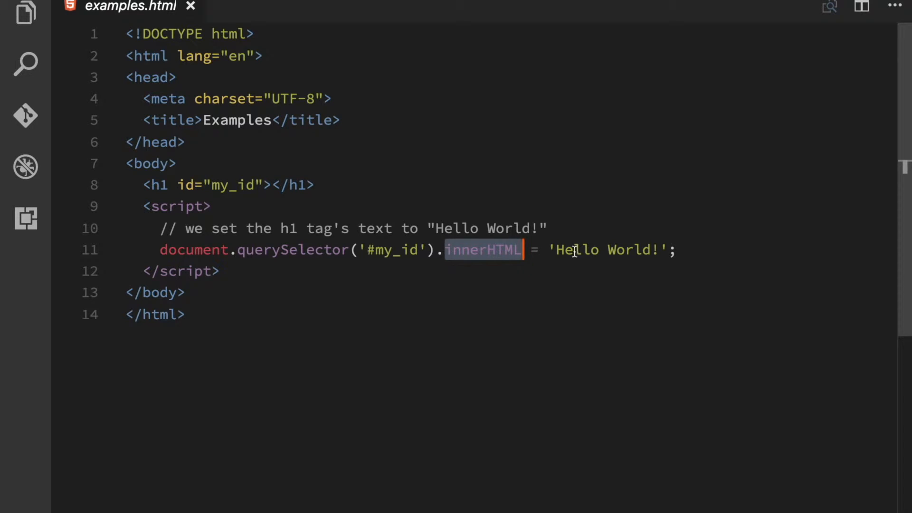
mouse_move(482, 263)
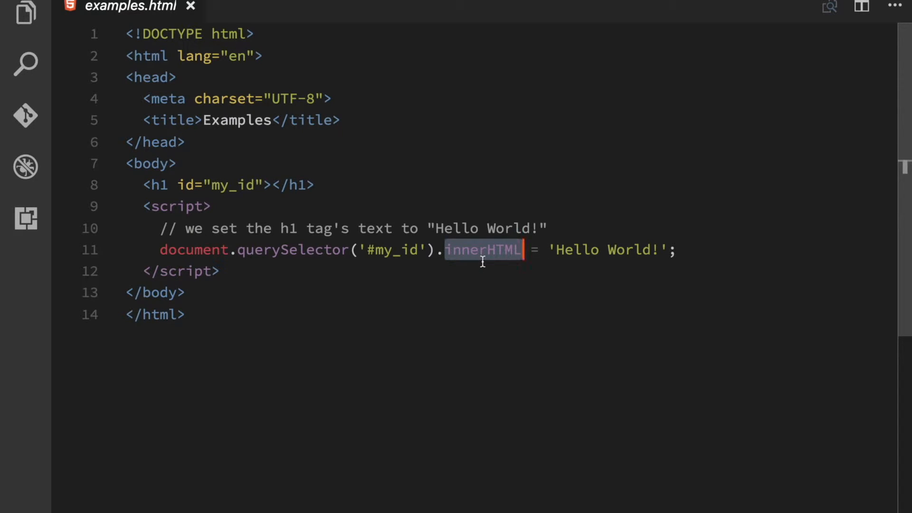
mouse_move(289, 197)
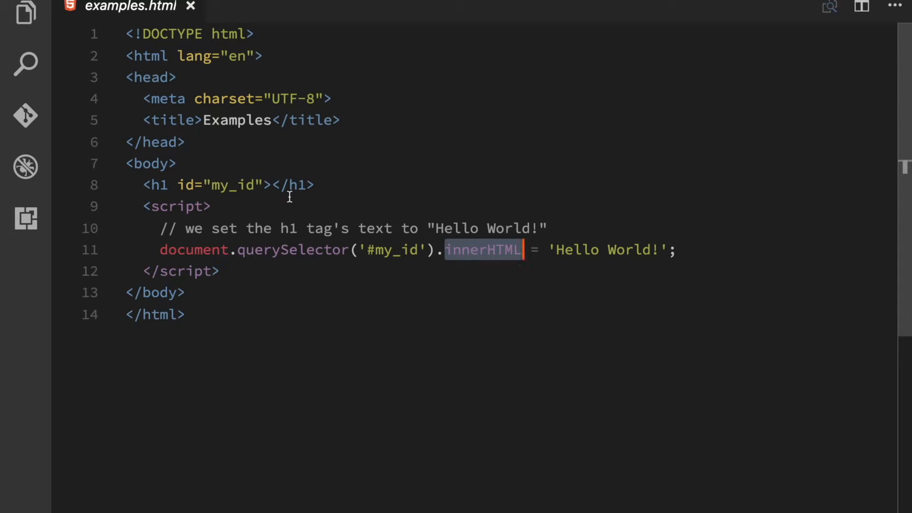
left_click(316, 185)
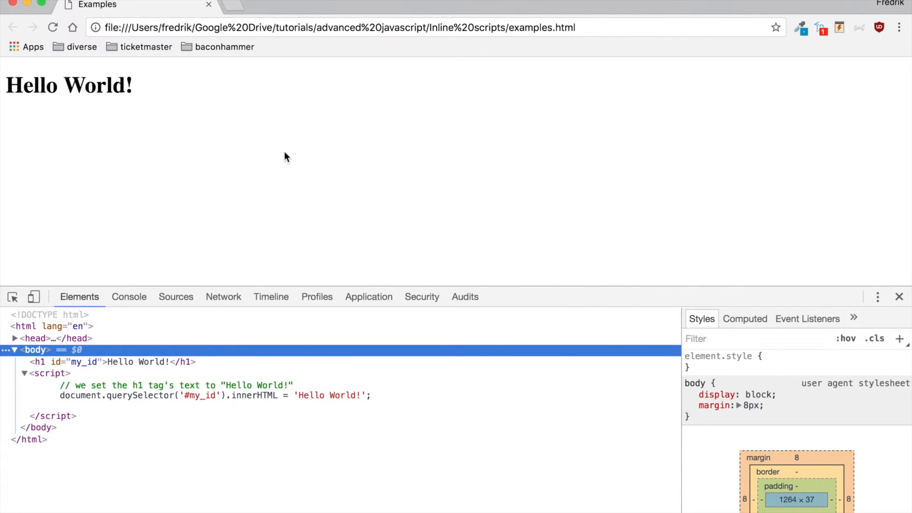
mouse_move(163, 103)
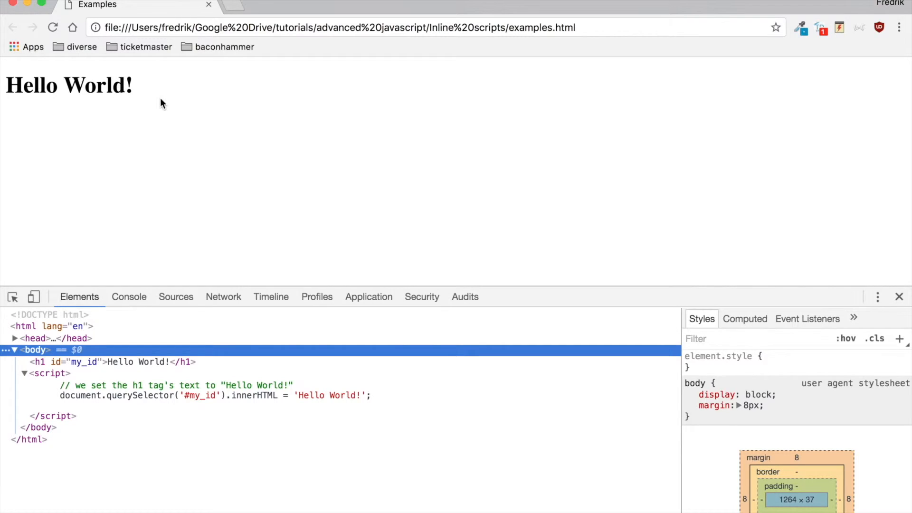
mouse_move(122, 106)
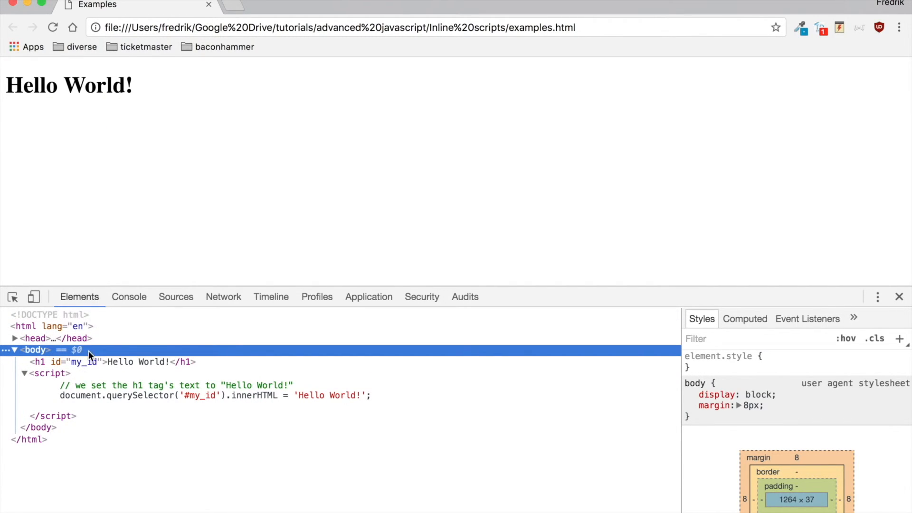
mouse_move(133, 395)
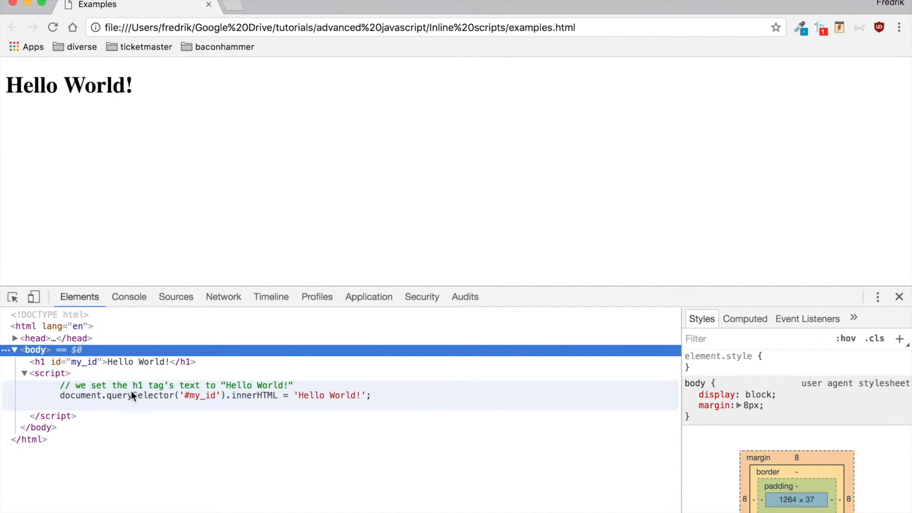
mouse_move(125, 396)
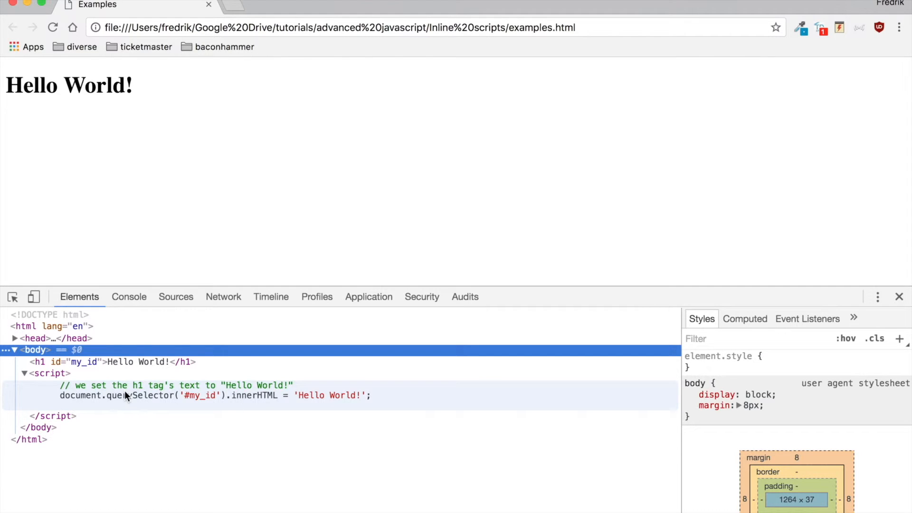